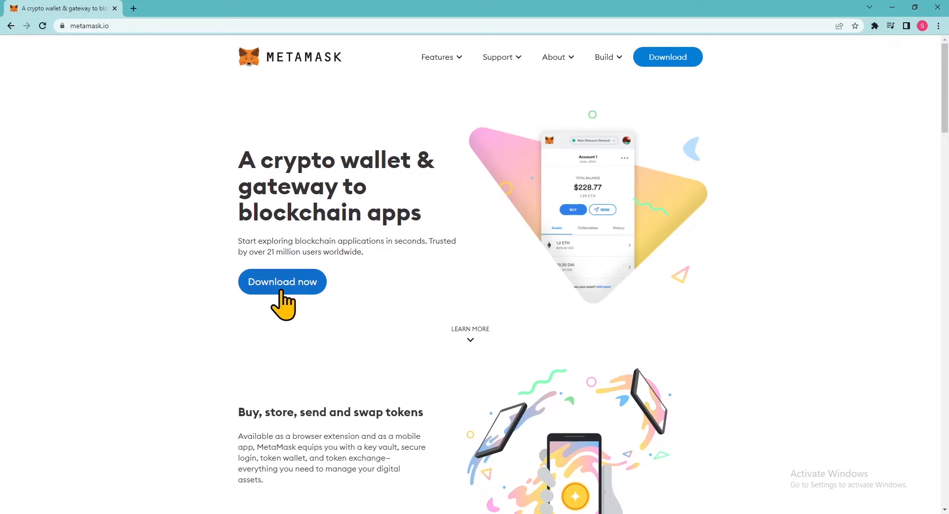
Download MetaMask from metamask.io and install it from the Chrome Web Store.
click(282, 282)
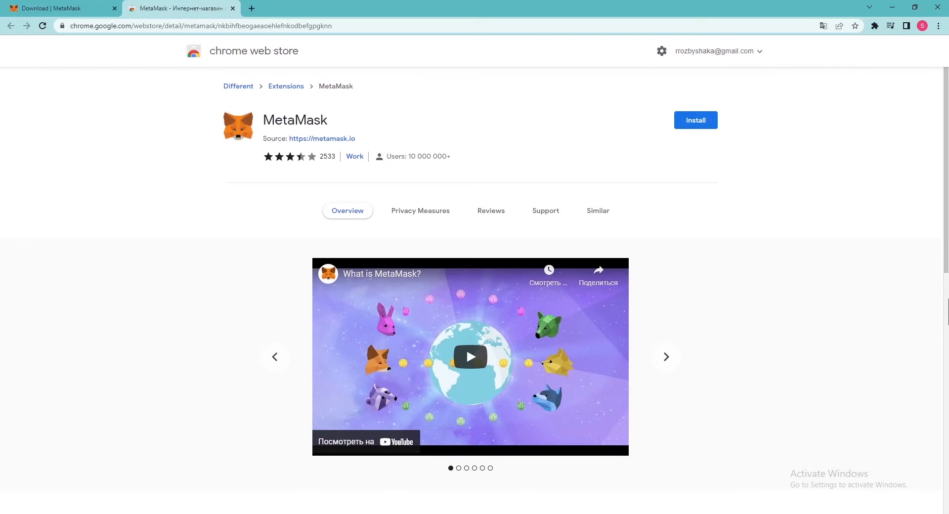
click(696, 120)
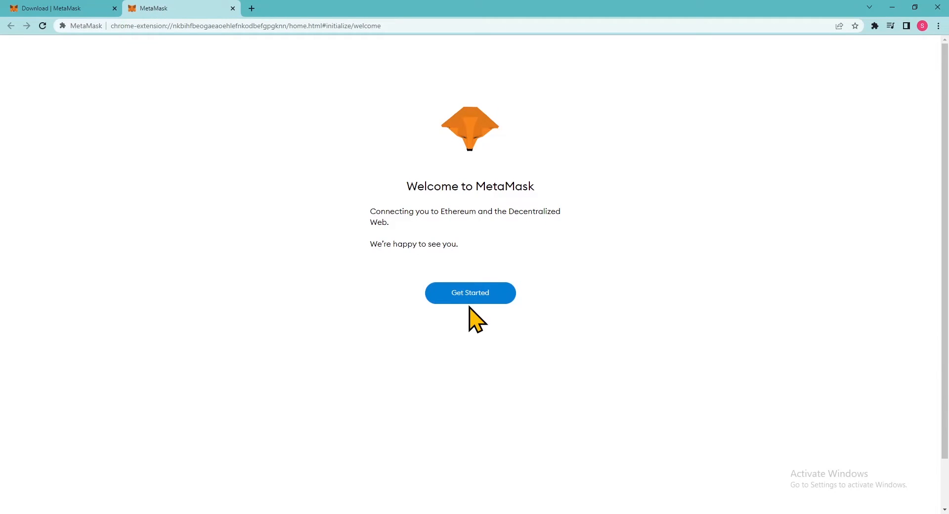
Create a password-protected MetaMask wallet, accepting the Terms of Use, and finish onboarding.
click(470, 293)
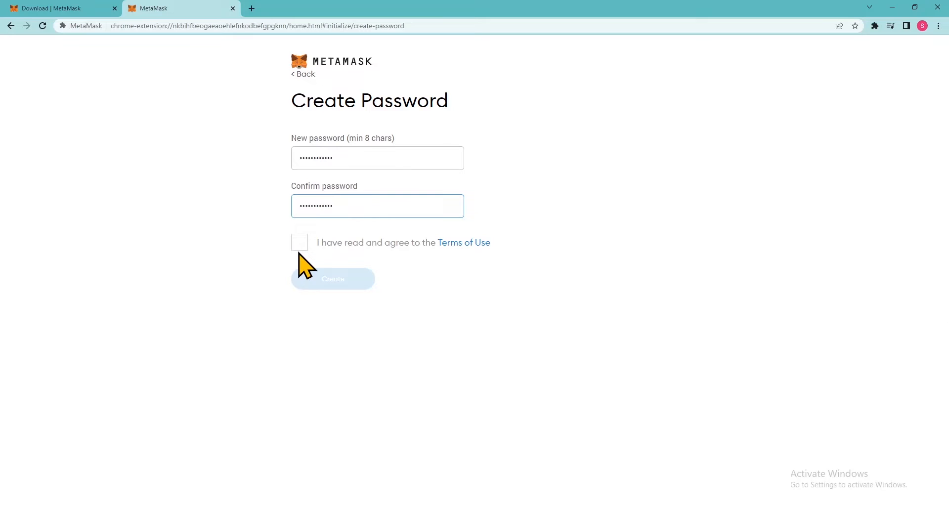
click(299, 242)
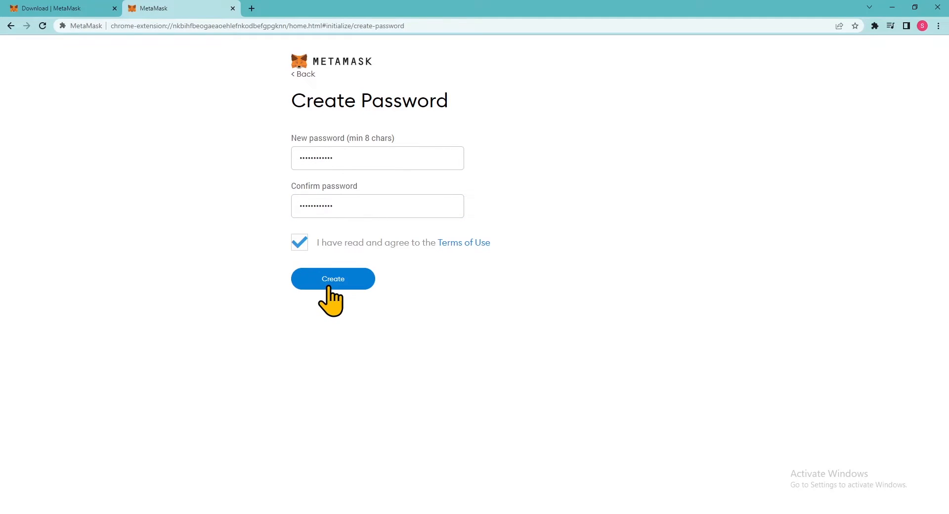
click(333, 279)
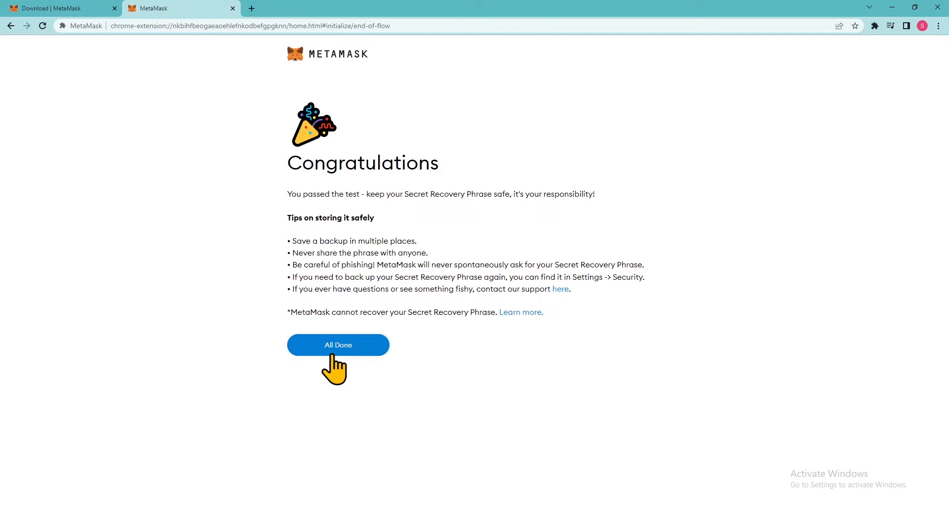
click(338, 344)
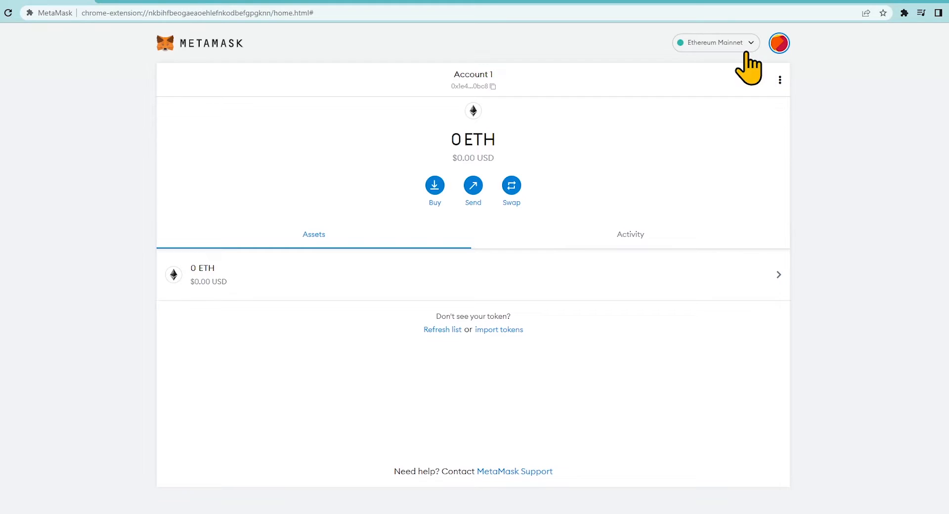
click(716, 42)
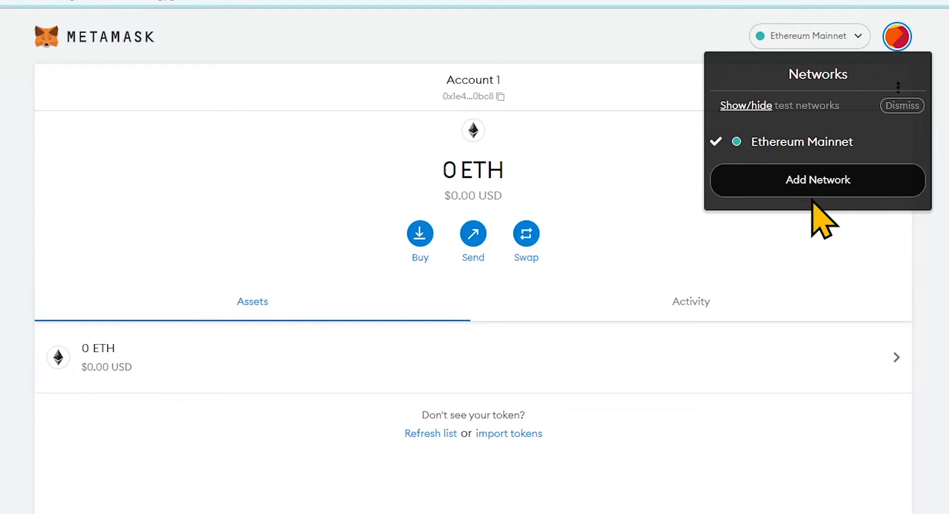
click(818, 180)
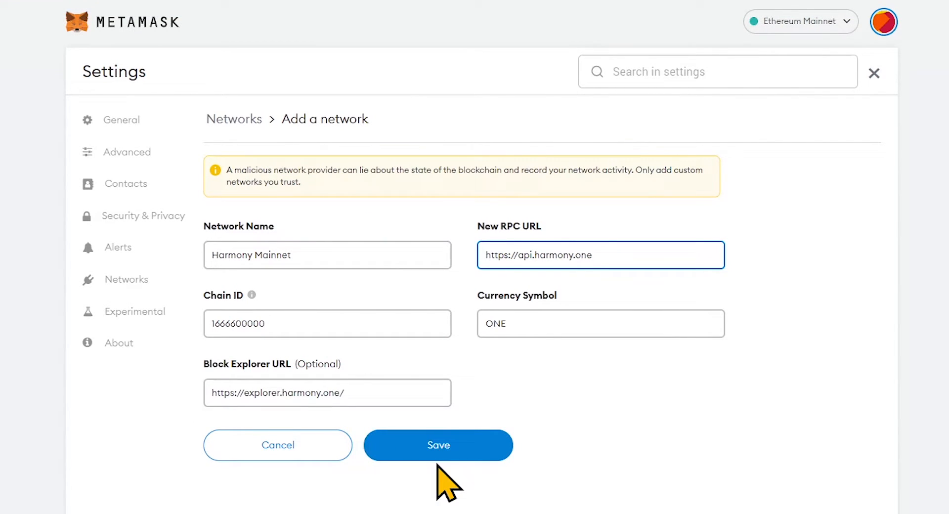
click(438, 445)
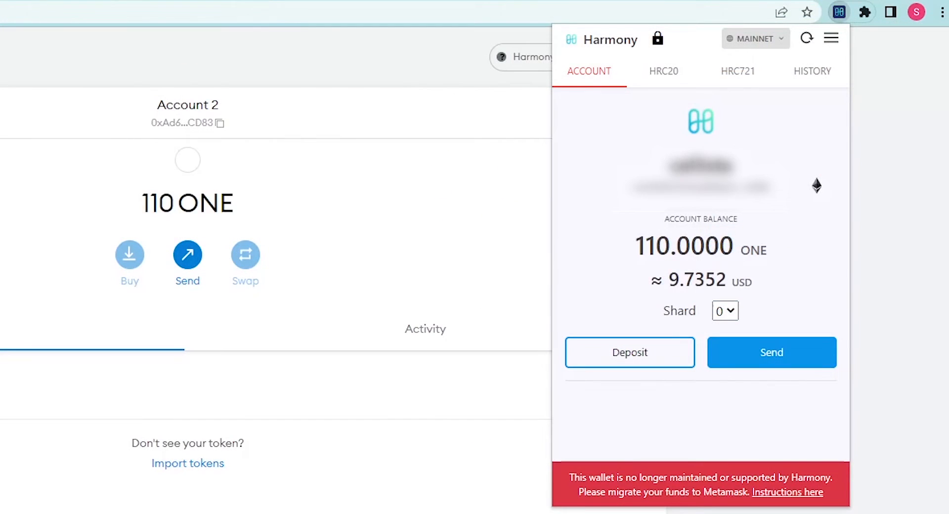
Export the Harmony account's private key using the wallet password and copy it.
click(831, 38)
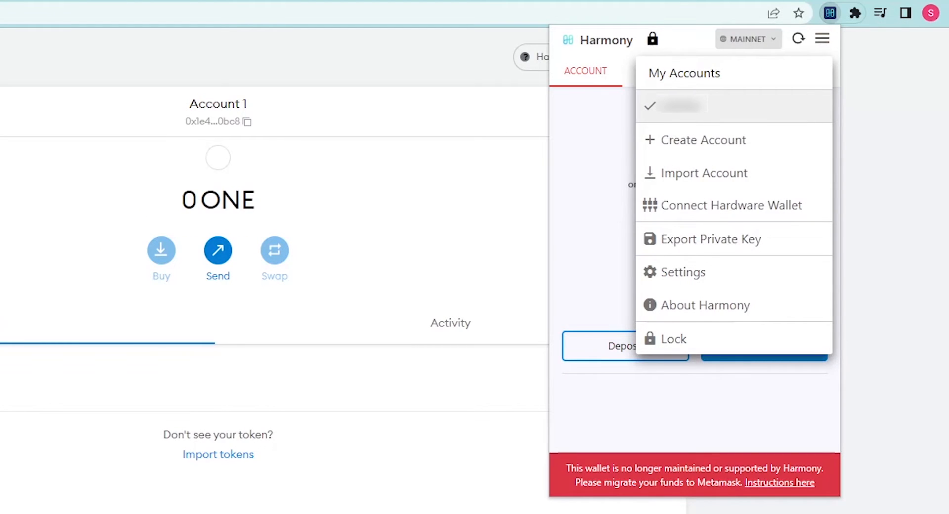
click(711, 239)
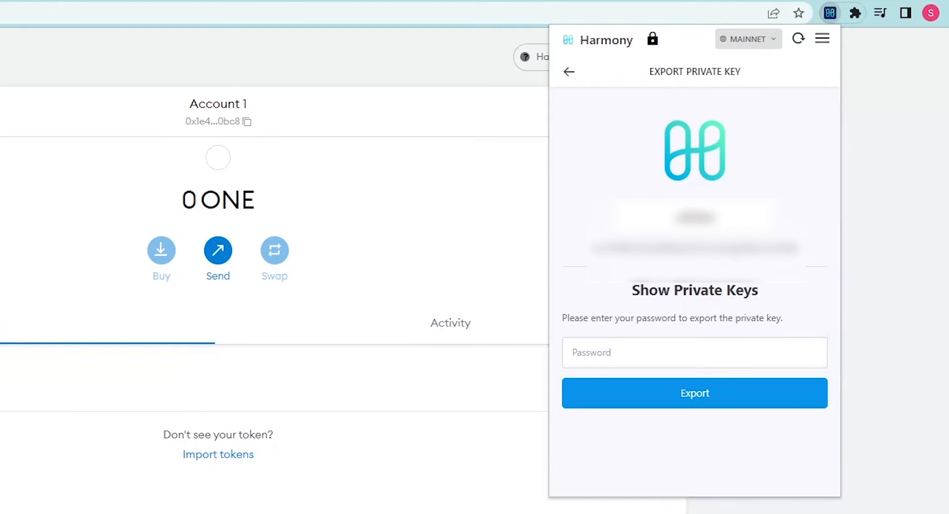
text(password)
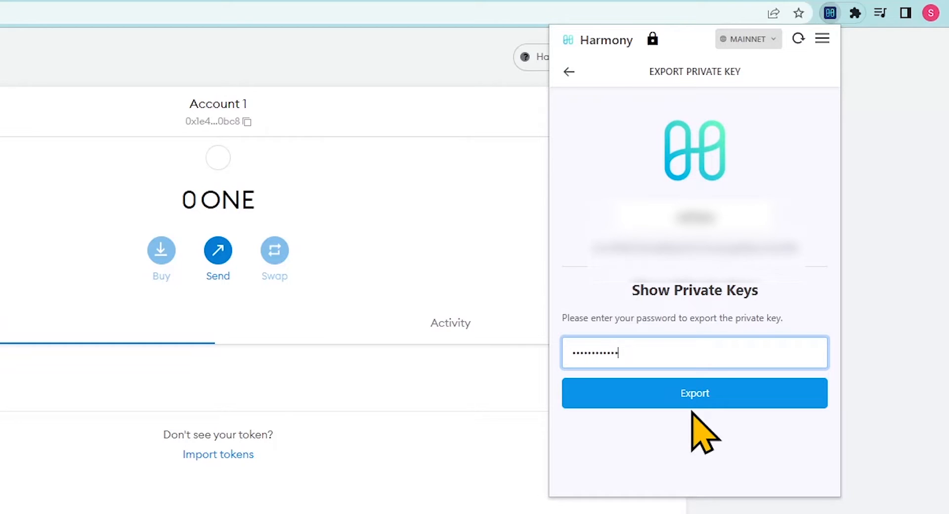
click(695, 393)
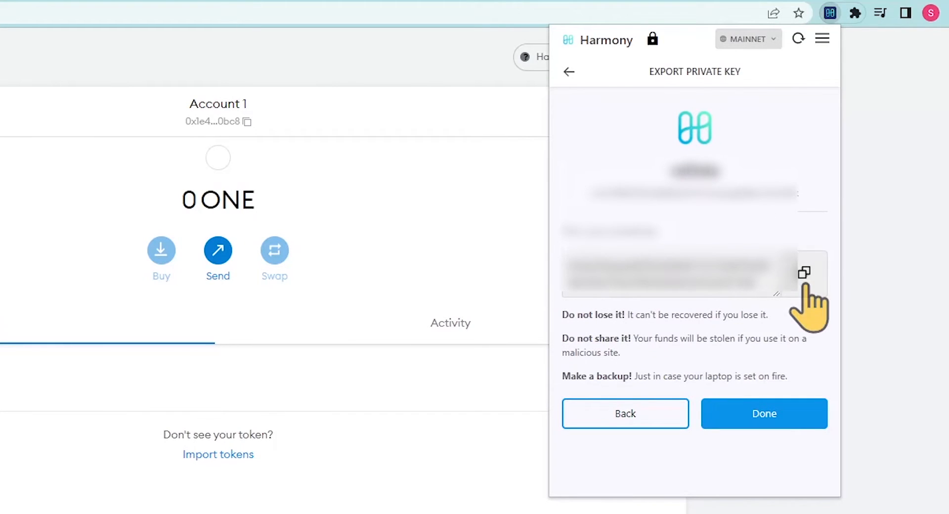
click(804, 273)
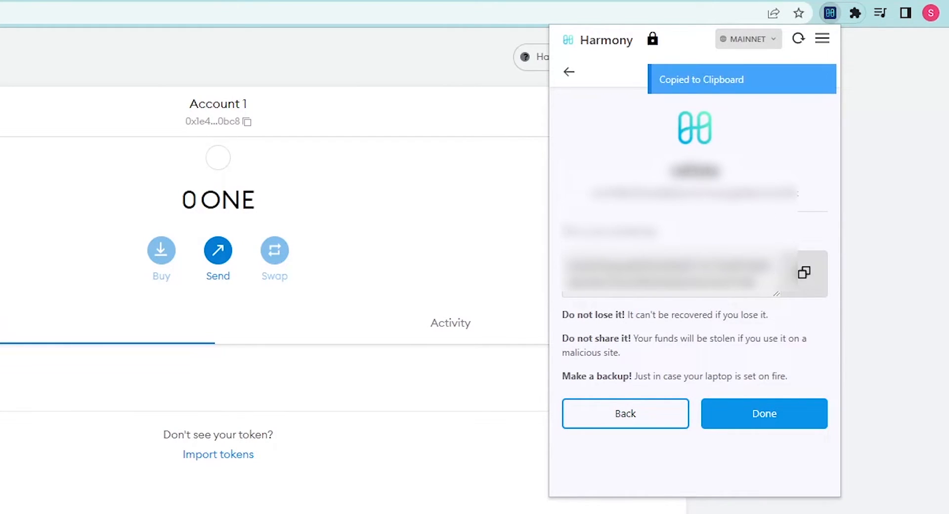
Import the copied private key into MetaMask as Account 2.
click(764, 413)
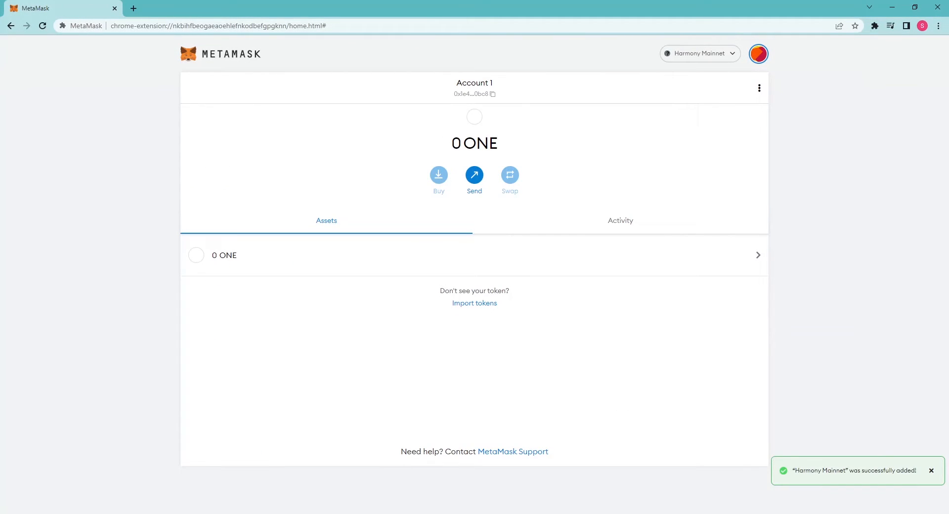
click(758, 53)
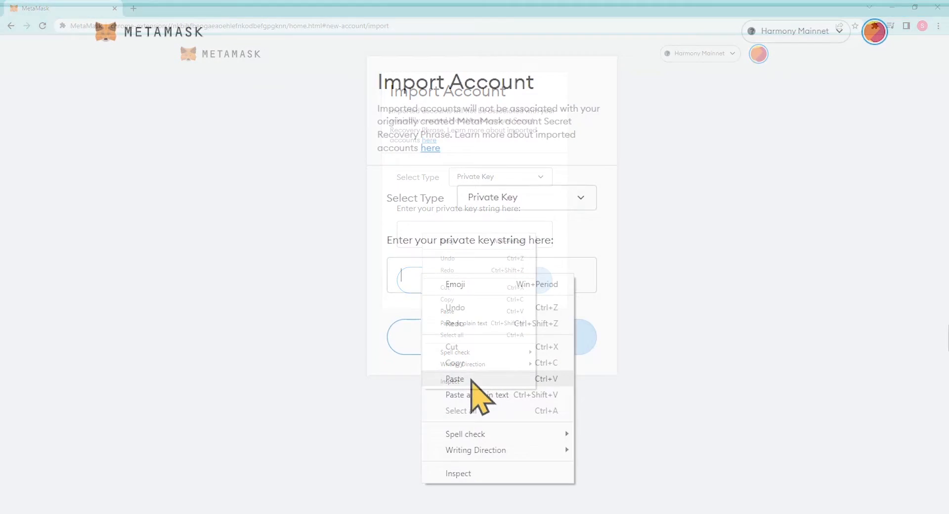
click(455, 379)
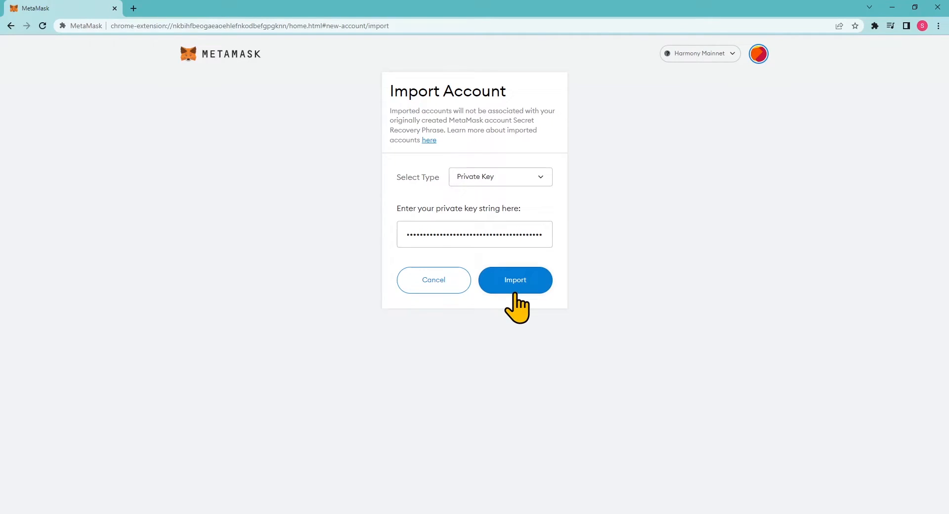
click(515, 280)
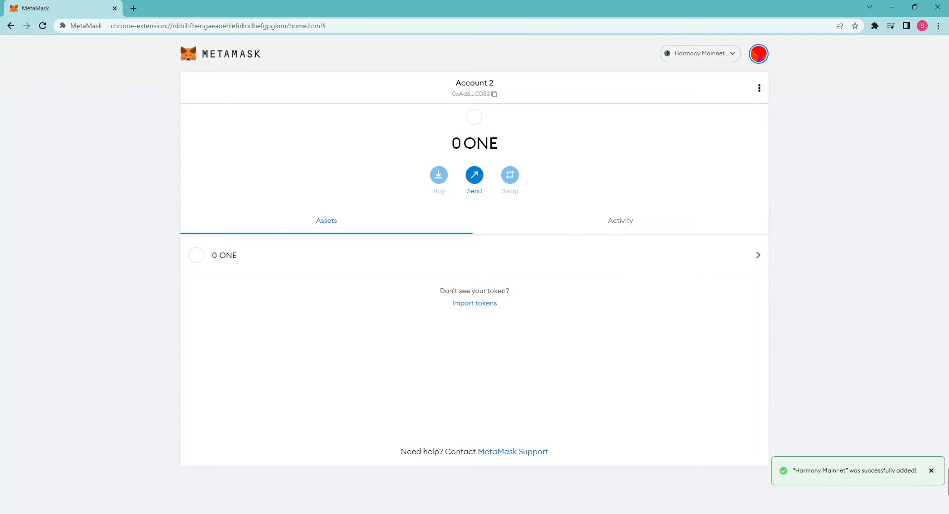
mouse_move(494, 94)
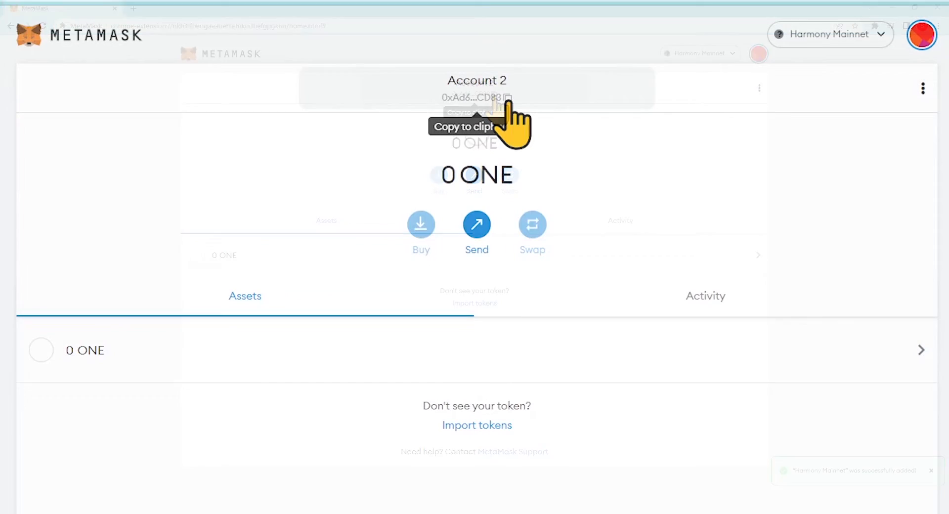
Copy the address of Account 2, which holds 110 ONE.
click(497, 97)
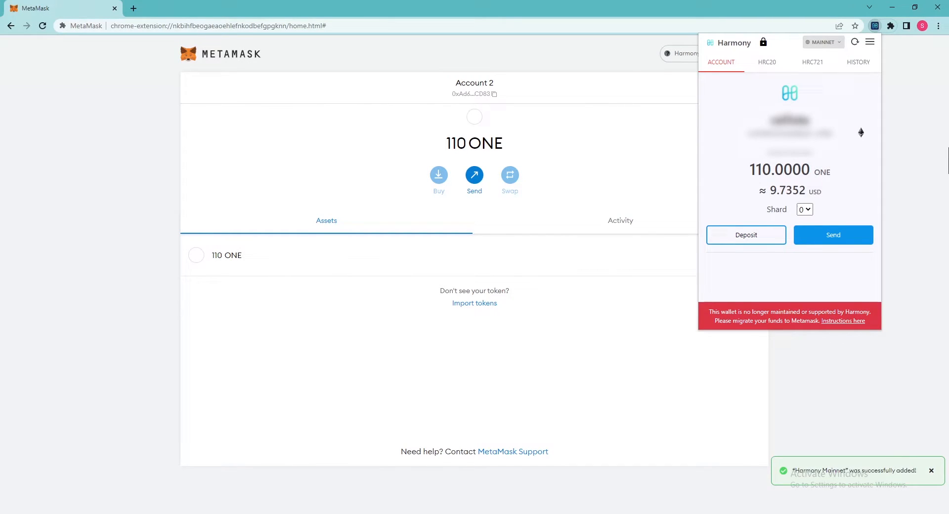
click(832, 235)
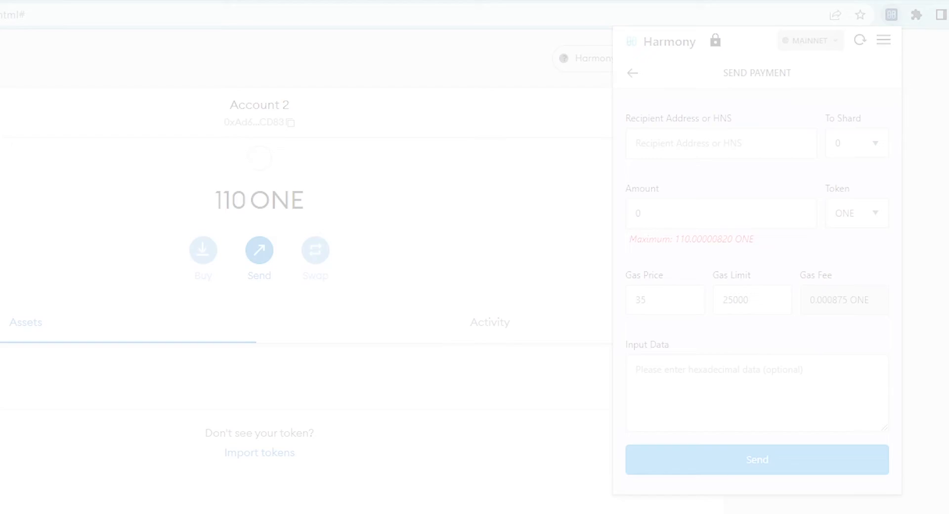
click(721, 143)
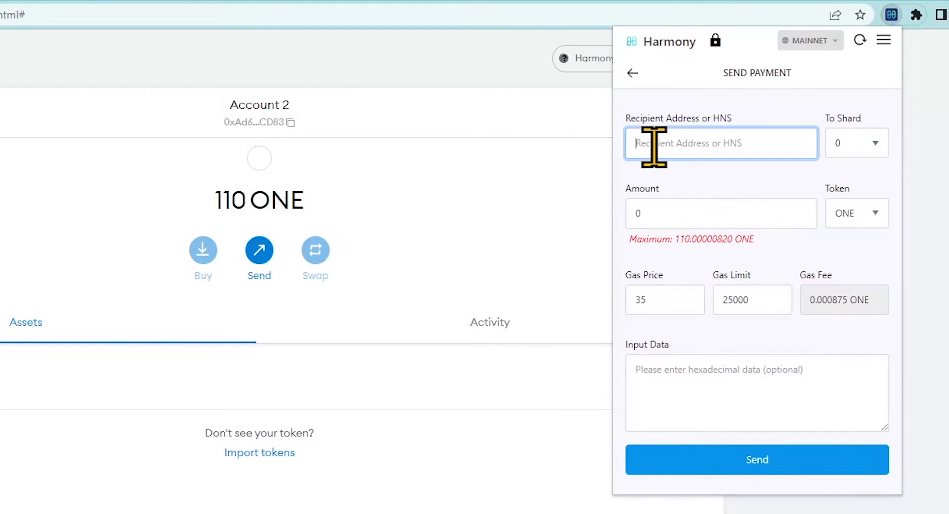
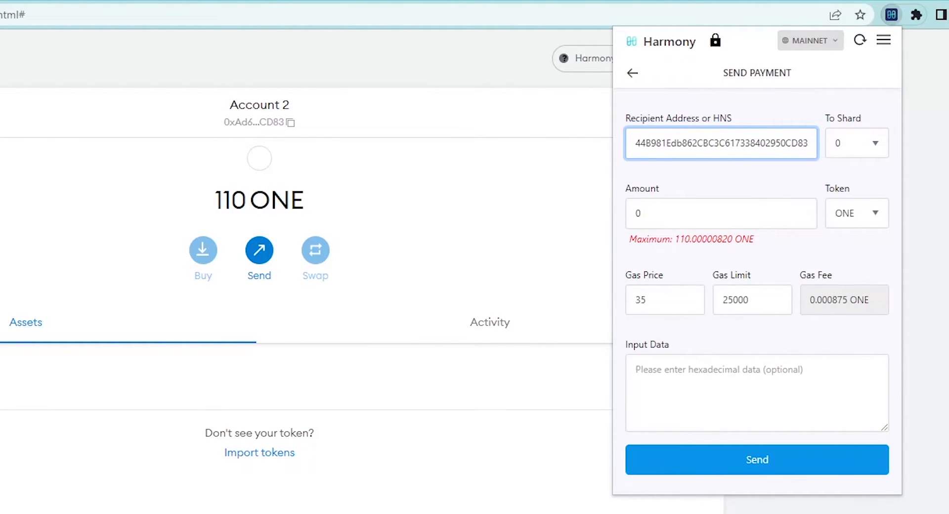
click(721, 213)
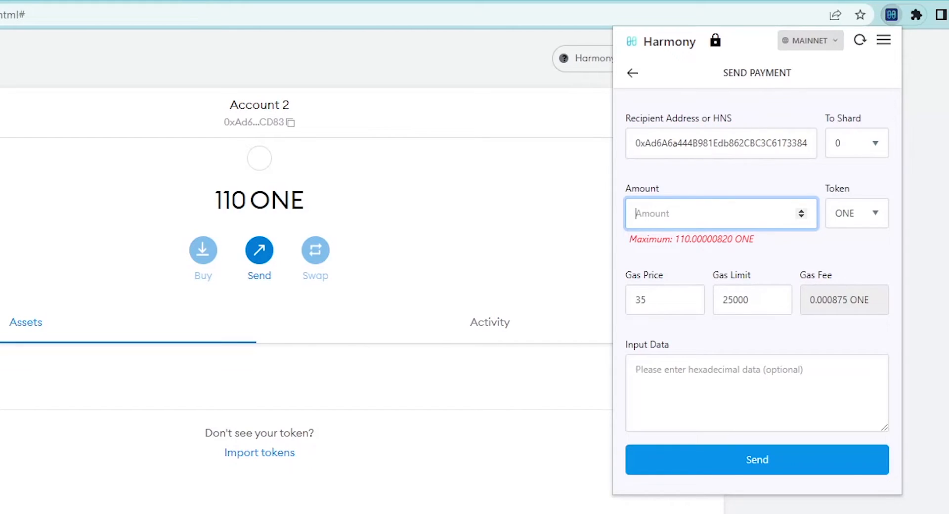
text(1)
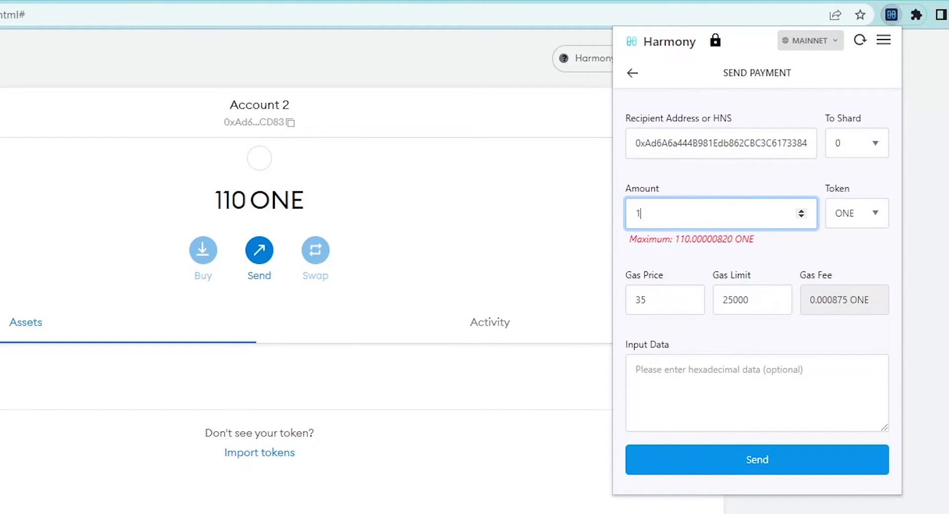
text(09)
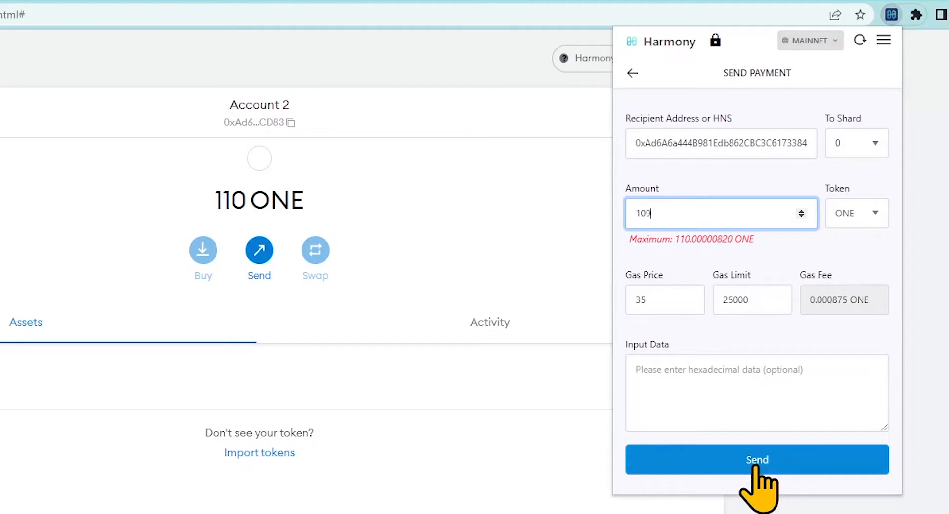
click(757, 459)
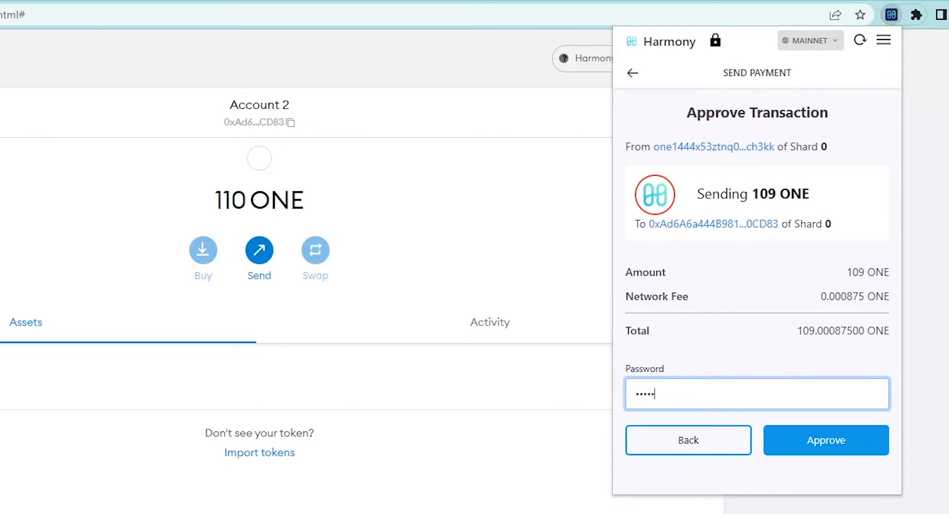
click(826, 440)
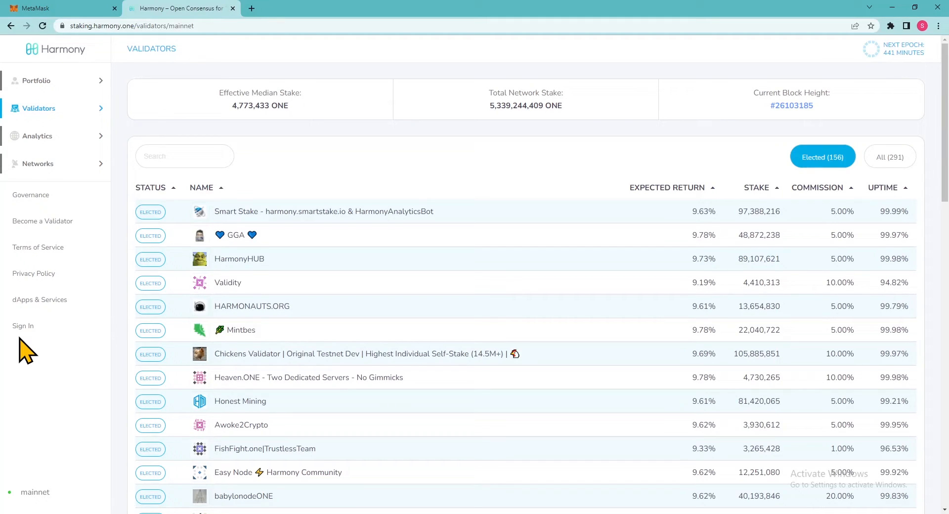
mouse_move(22, 340)
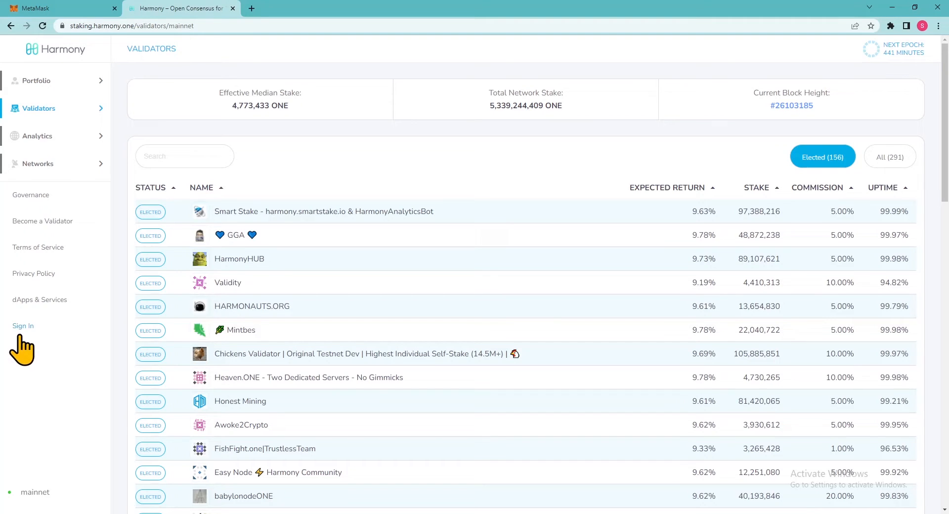
Sign in to Harmony Staking with an existing address through the MetaMask wallet.
click(23, 326)
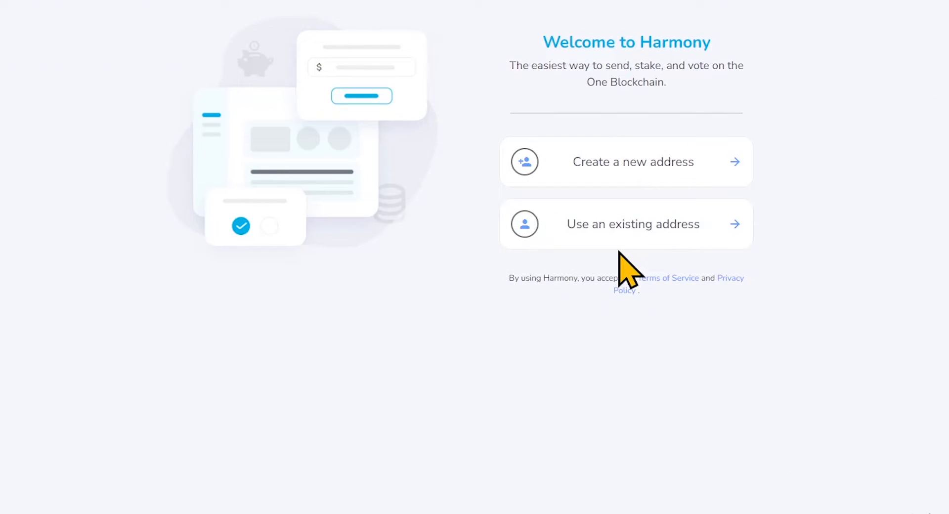
click(633, 224)
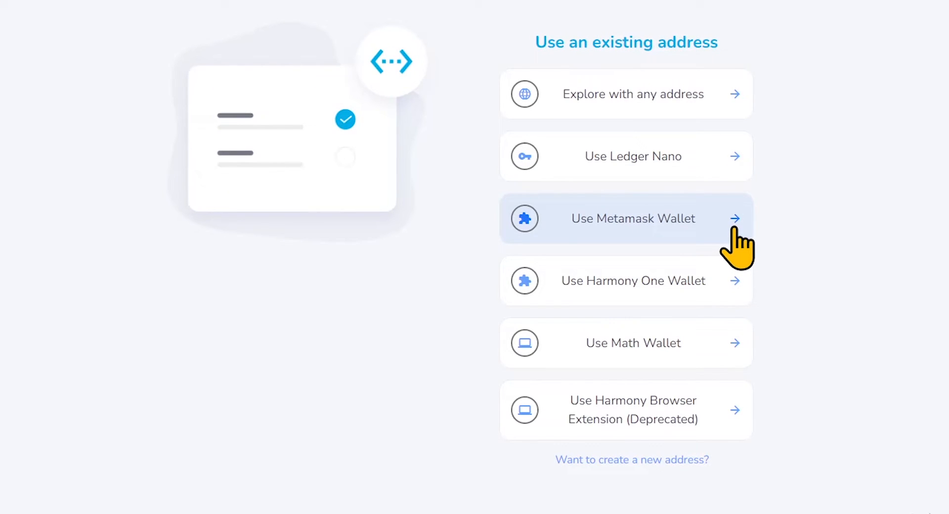
click(633, 218)
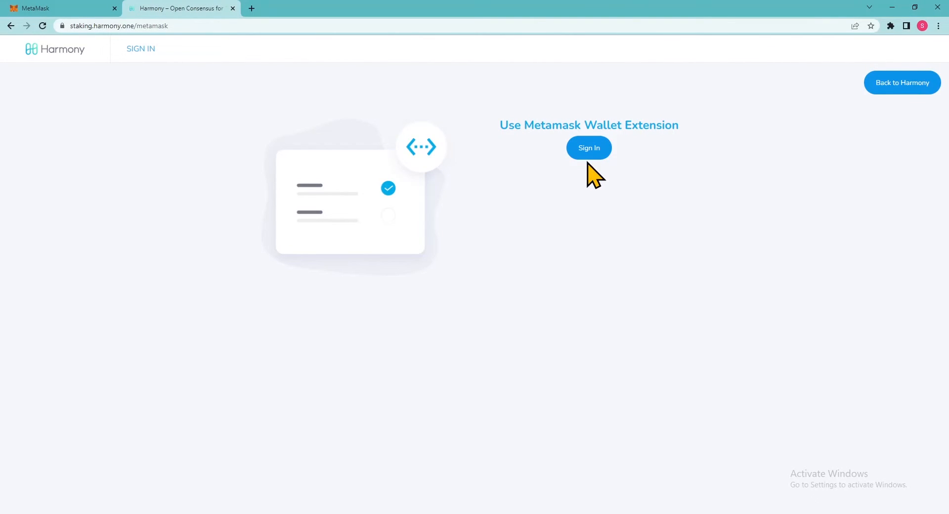
click(588, 148)
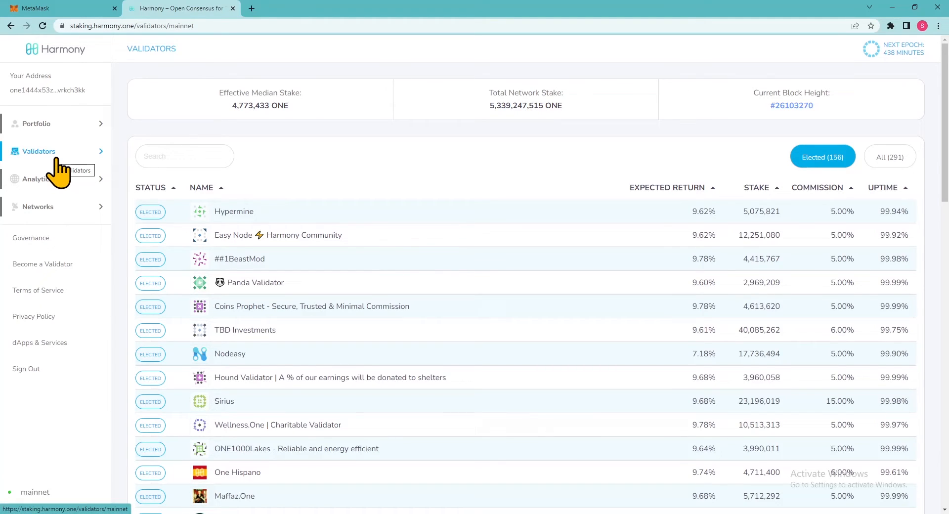
mouse_move(58, 173)
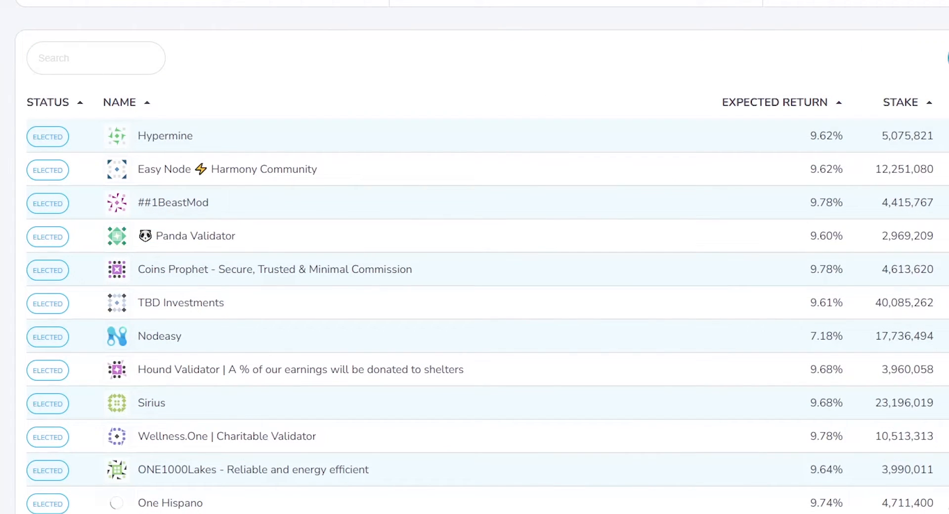
Search the validator list for 'EV' to locate Everstake.
text(EV)
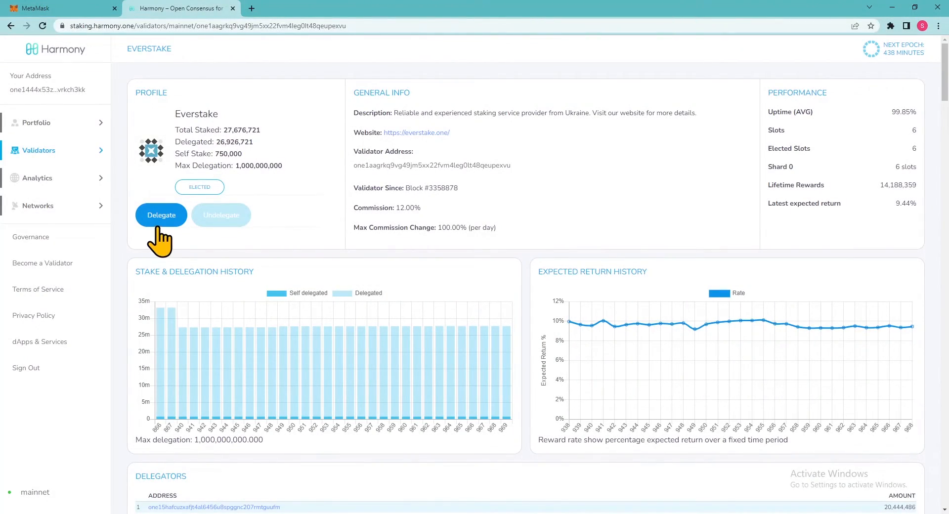
Delegate the maximum 107 ONE to Everstake, then sign and approve it in MetaMask.
click(161, 215)
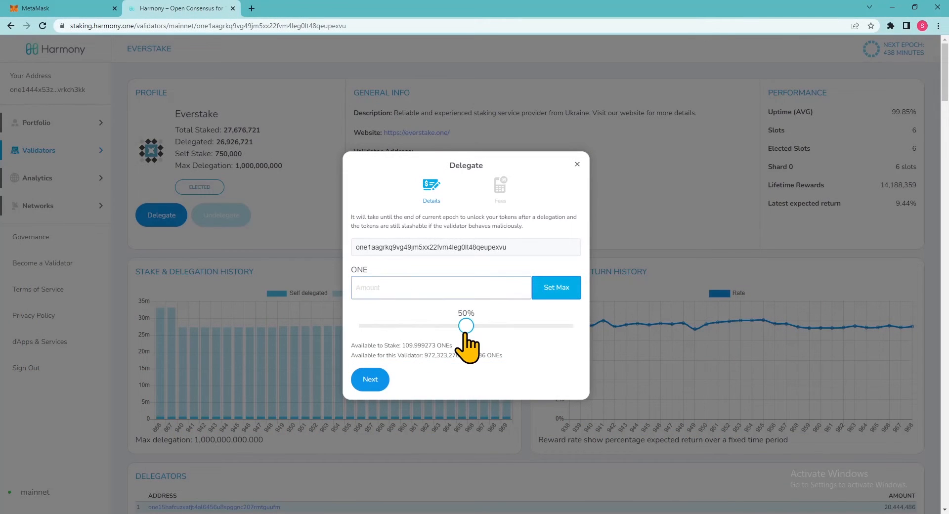
drag(466, 326, 565, 325)
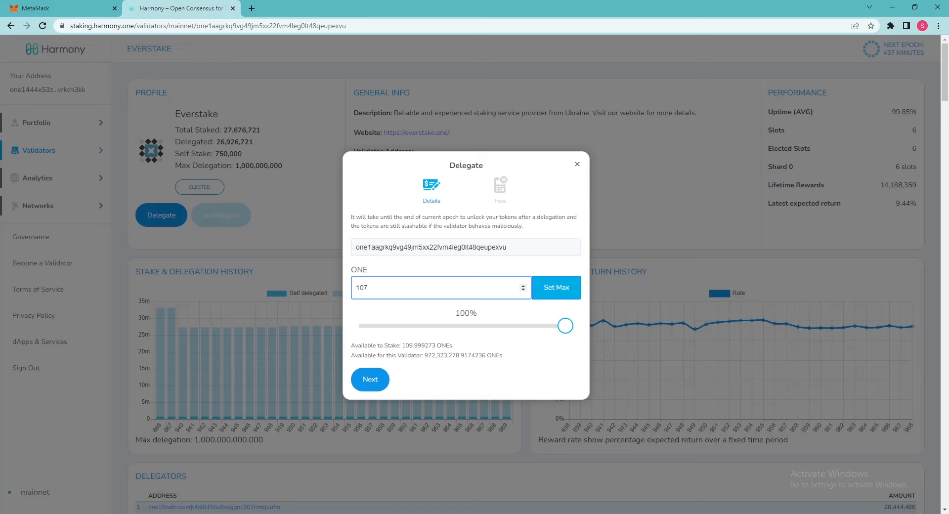
click(369, 379)
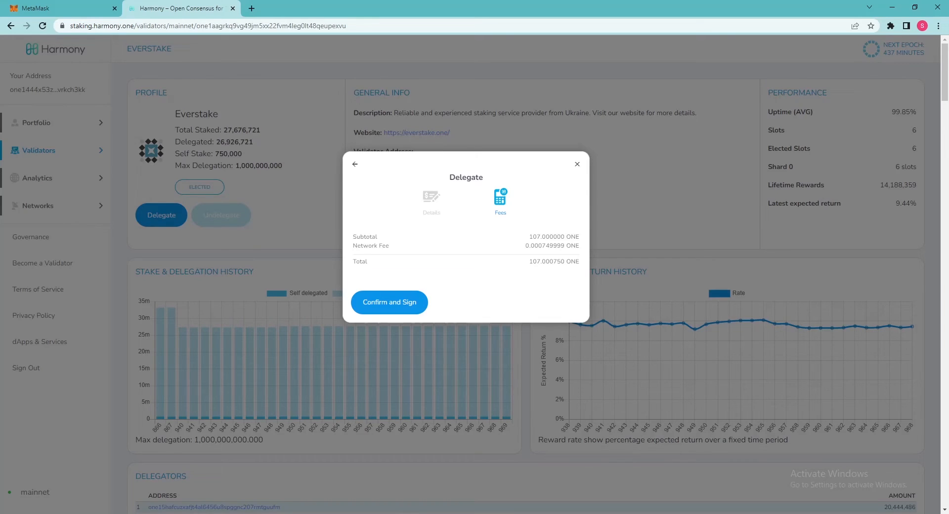
mouse_move(388, 328)
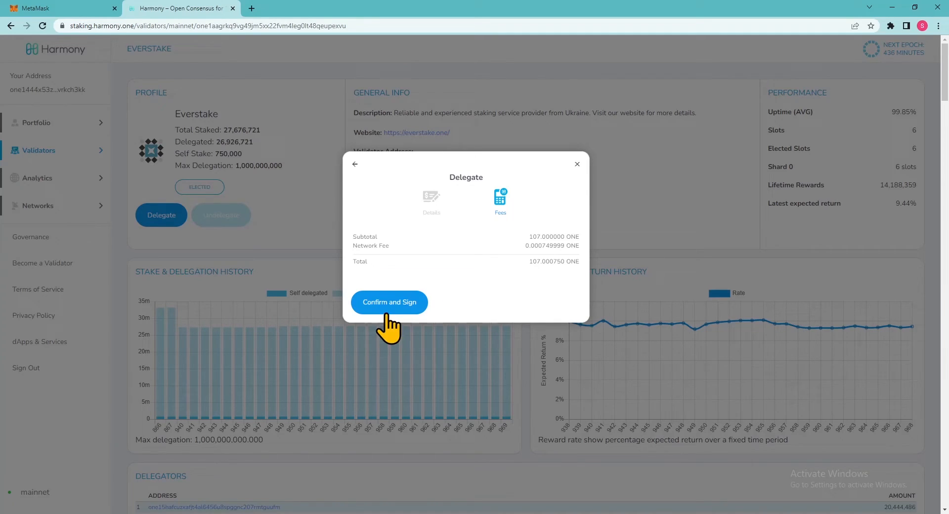
click(388, 303)
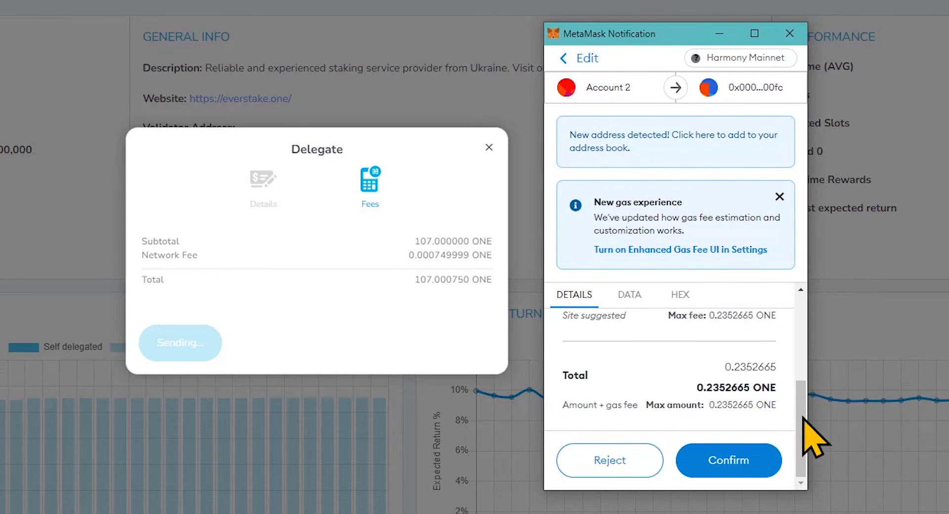
click(728, 460)
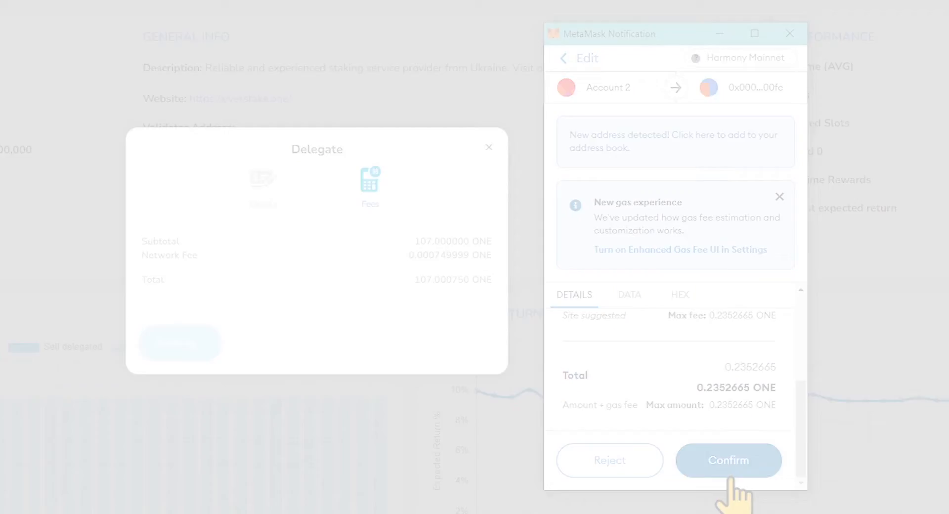
click(728, 460)
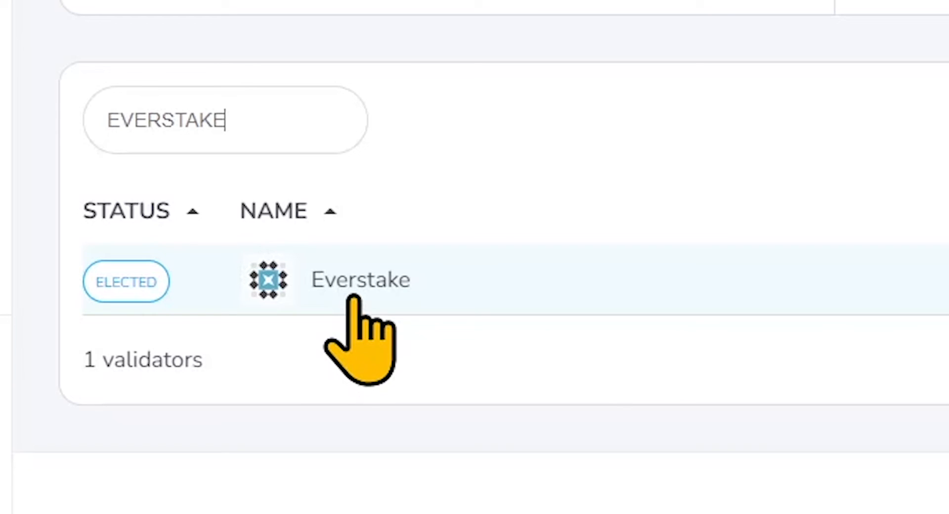
Undelegate the maximum 107 ONE from Everstake, signing and approving the transaction in MetaMask.
click(360, 279)
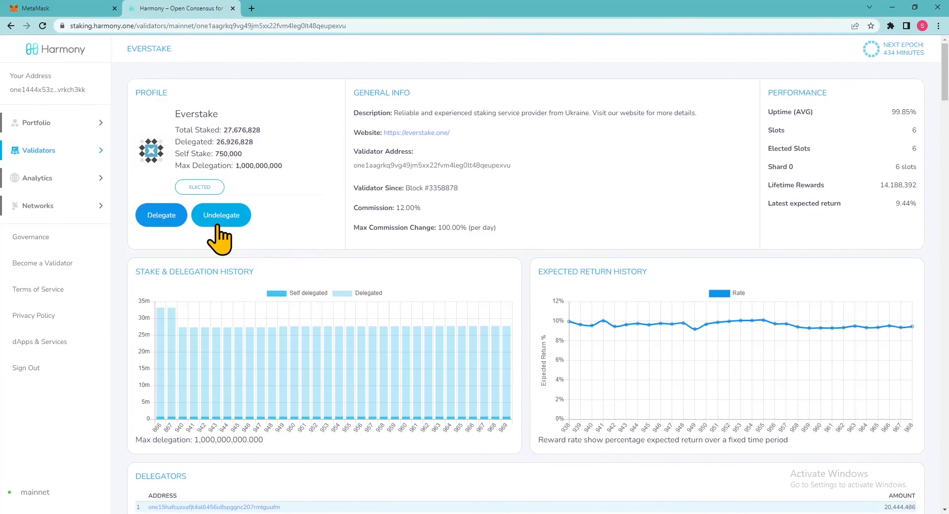
click(221, 215)
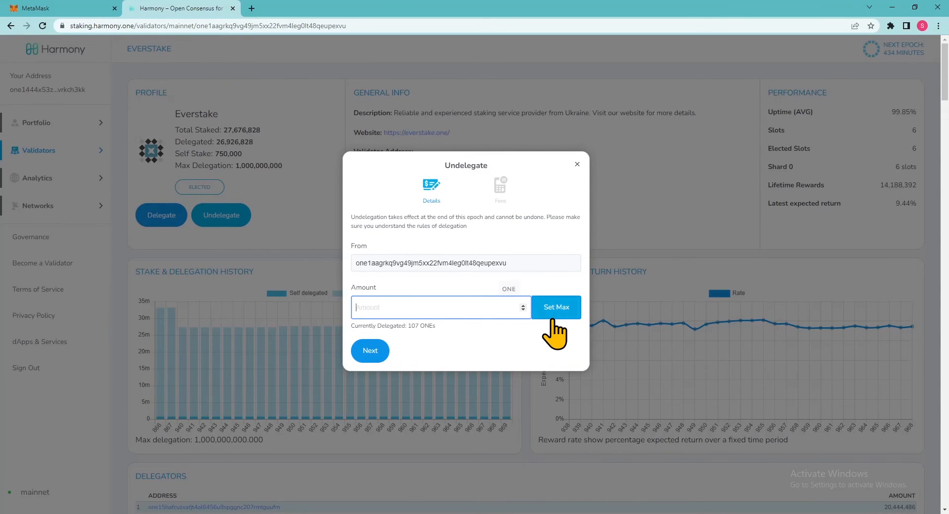
click(556, 307)
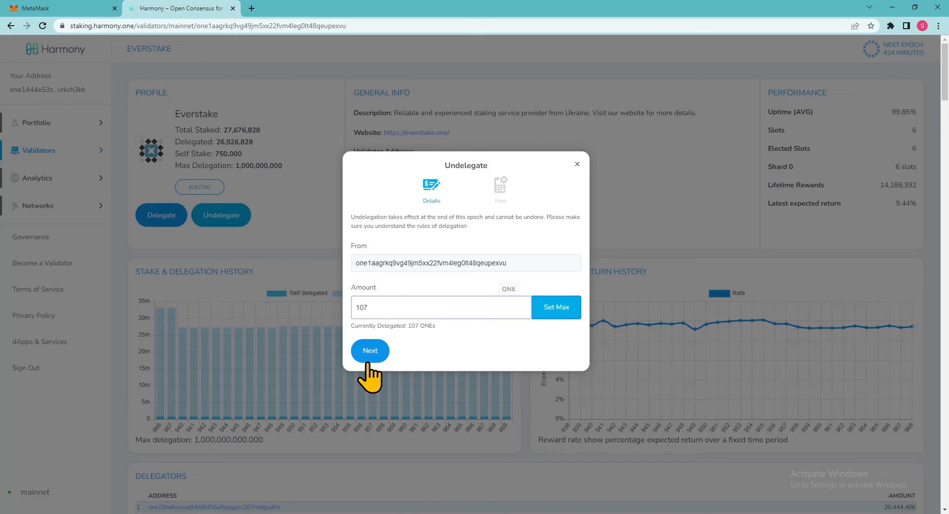
click(370, 351)
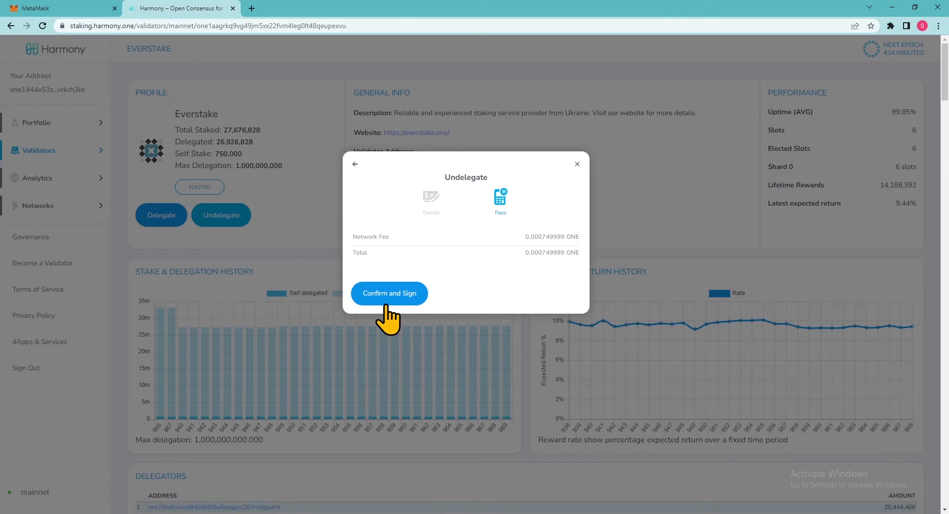
click(389, 293)
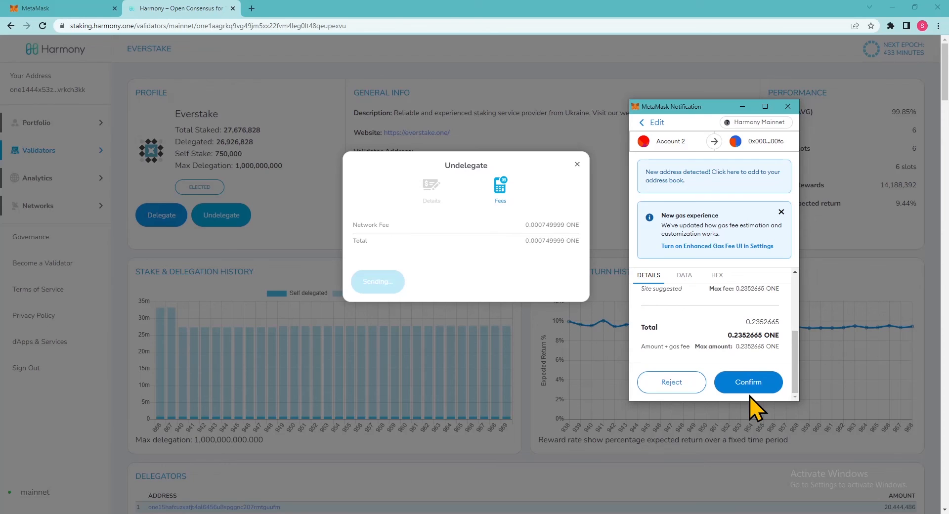
click(748, 382)
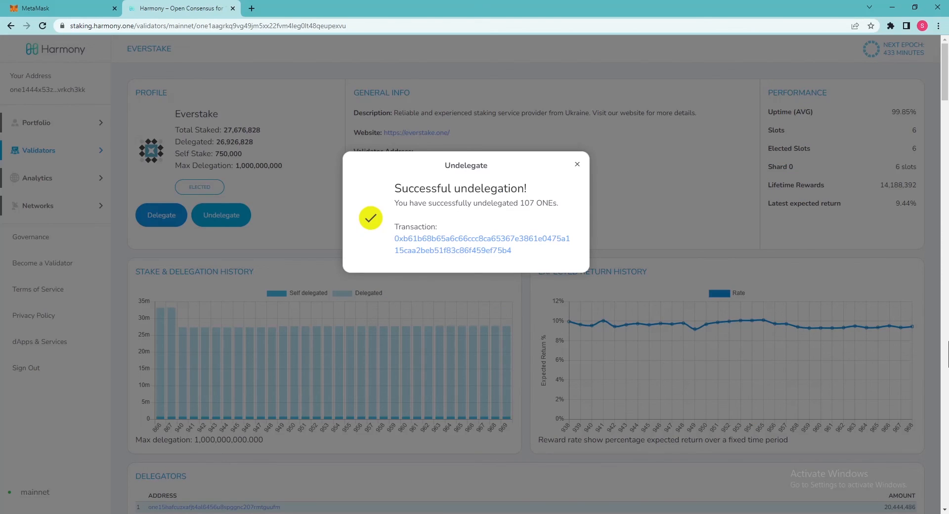